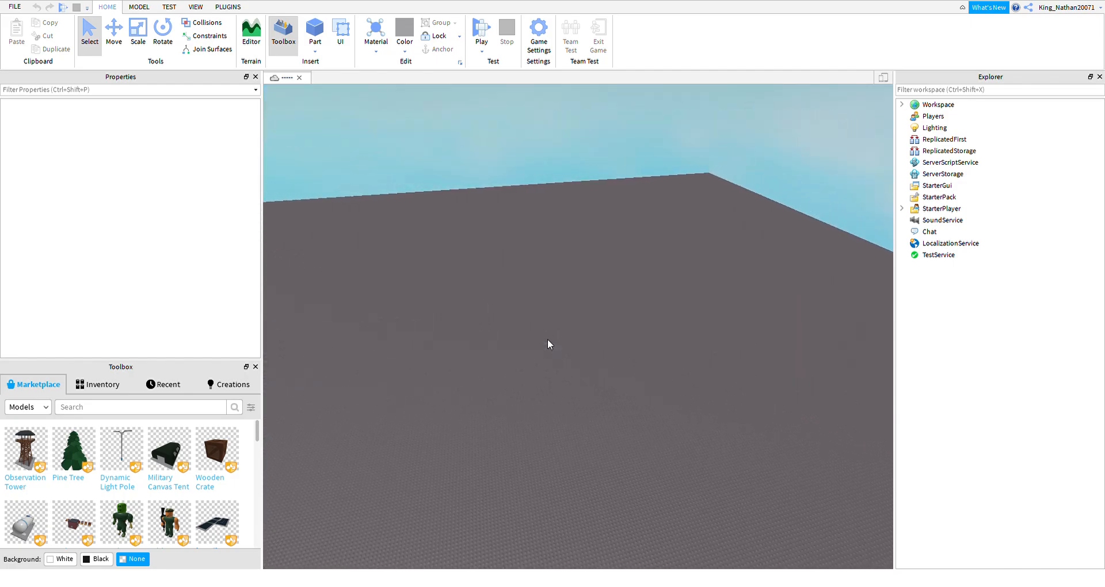
mouse_move(576, 318)
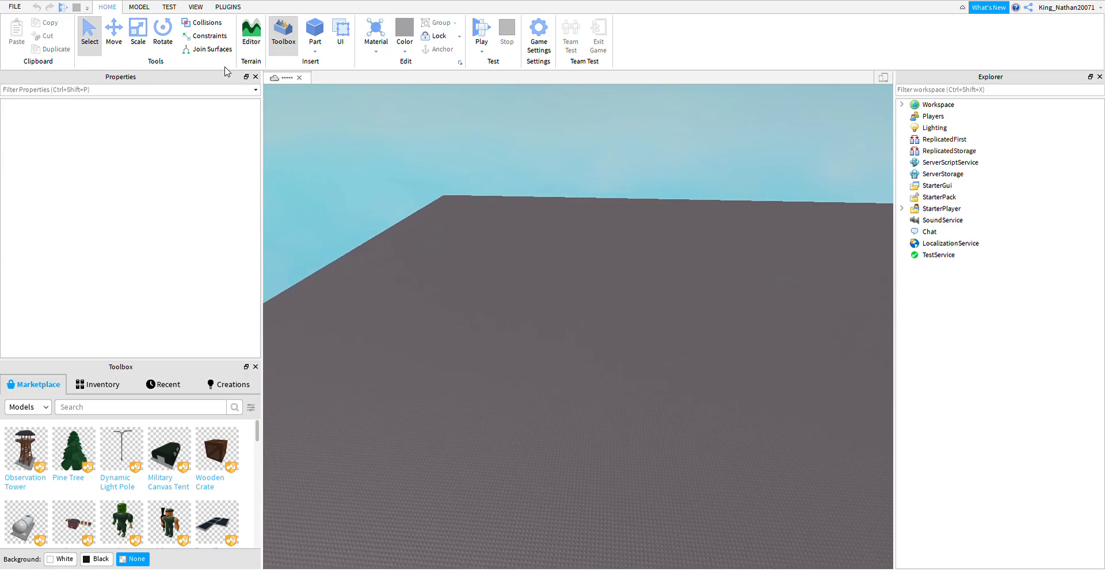
mouse_move(682, 260)
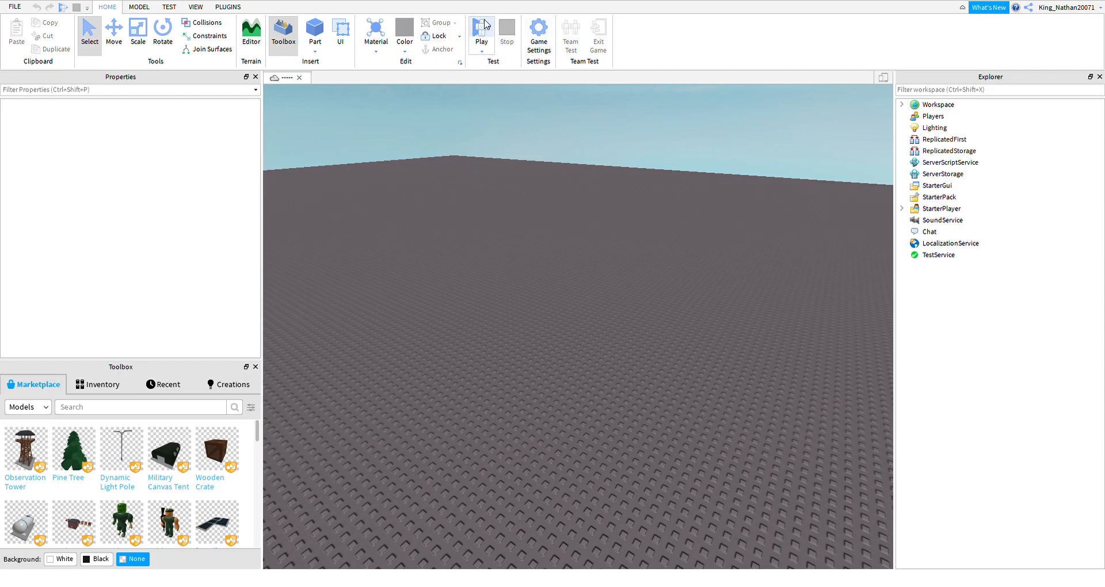
Start a play test of the place and wait for the avatar to spawn.
left_click(481, 32)
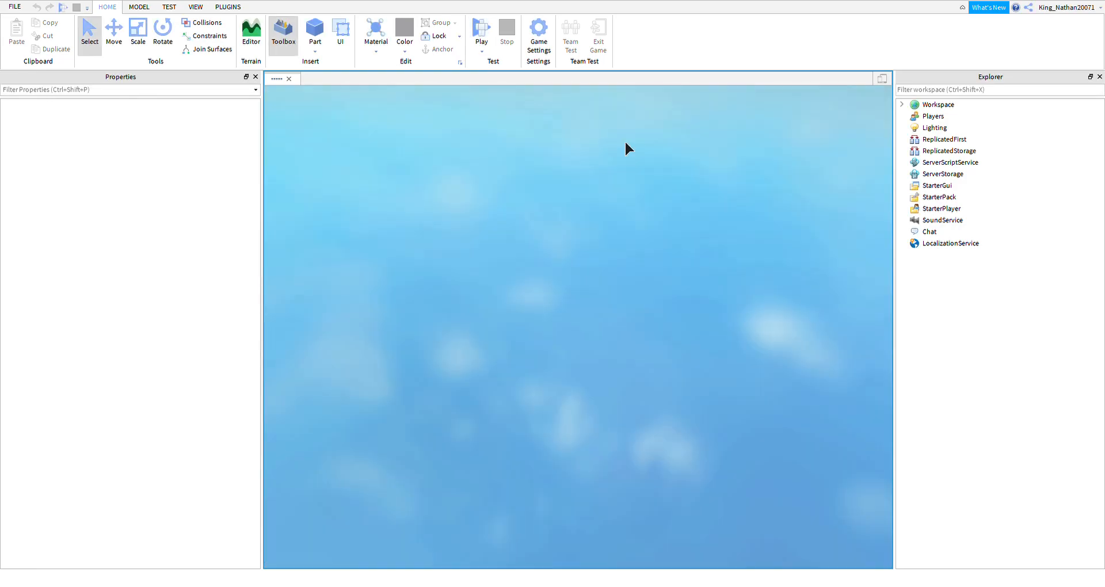
left_click(481, 34)
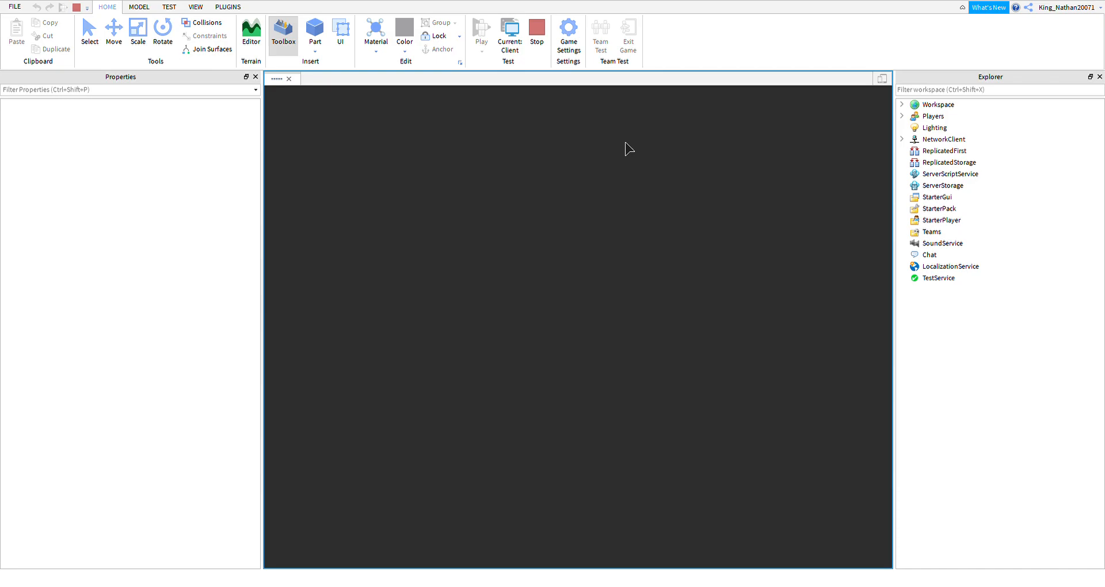
left_click(283, 36)
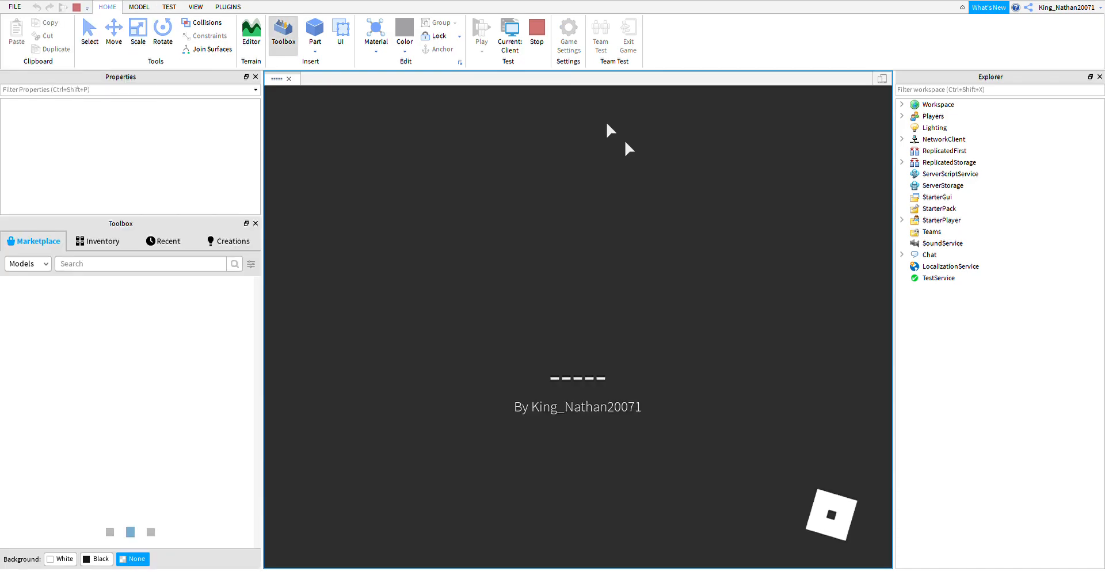
left_click(481, 32)
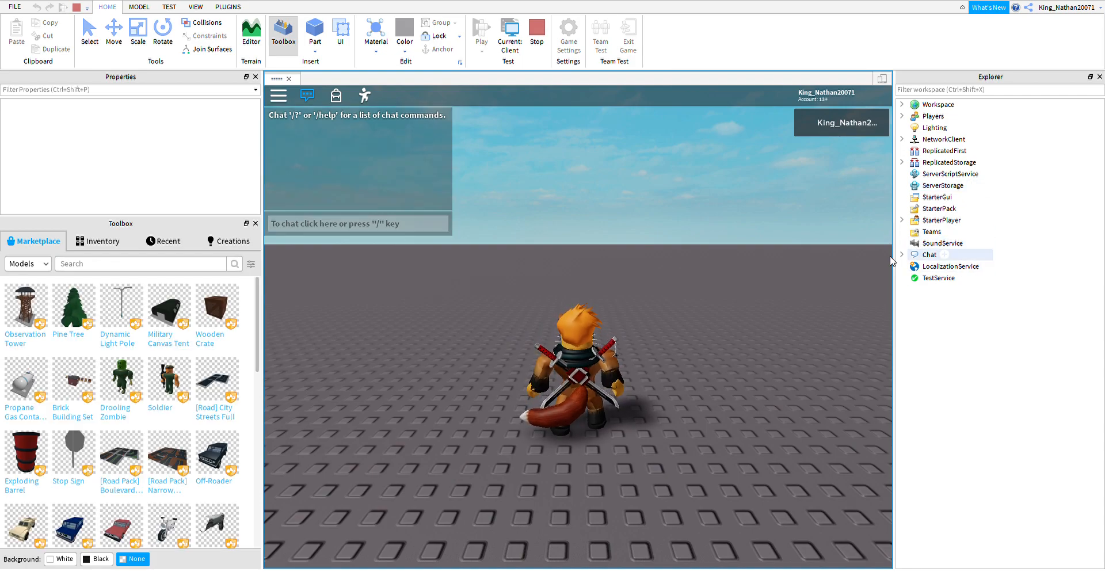
Expand the Chat service in Explorer and select its ClientChatModules folder.
left_click(902, 254)
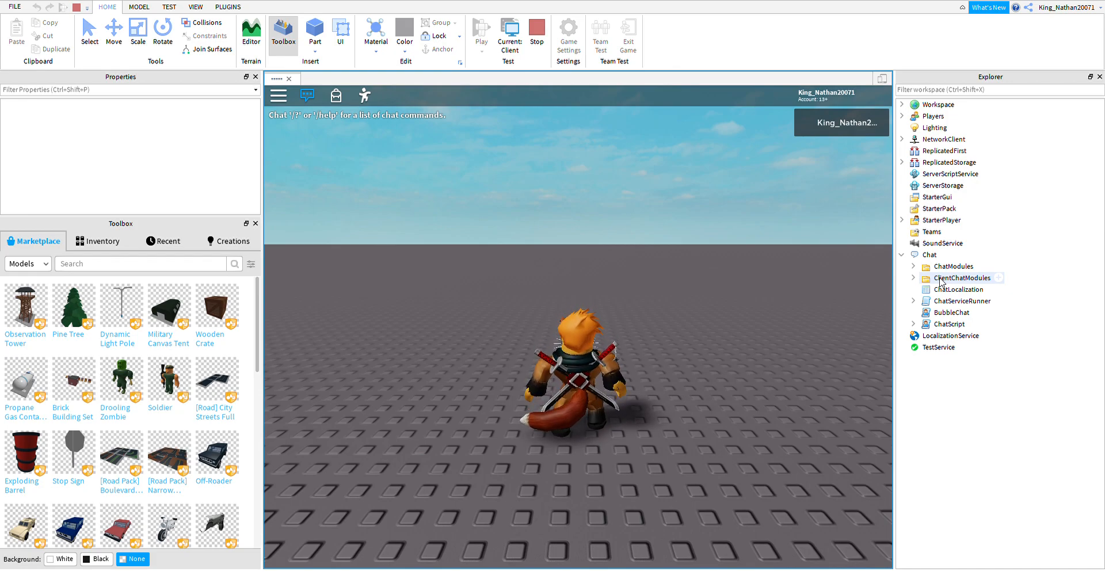
left_click(959, 277)
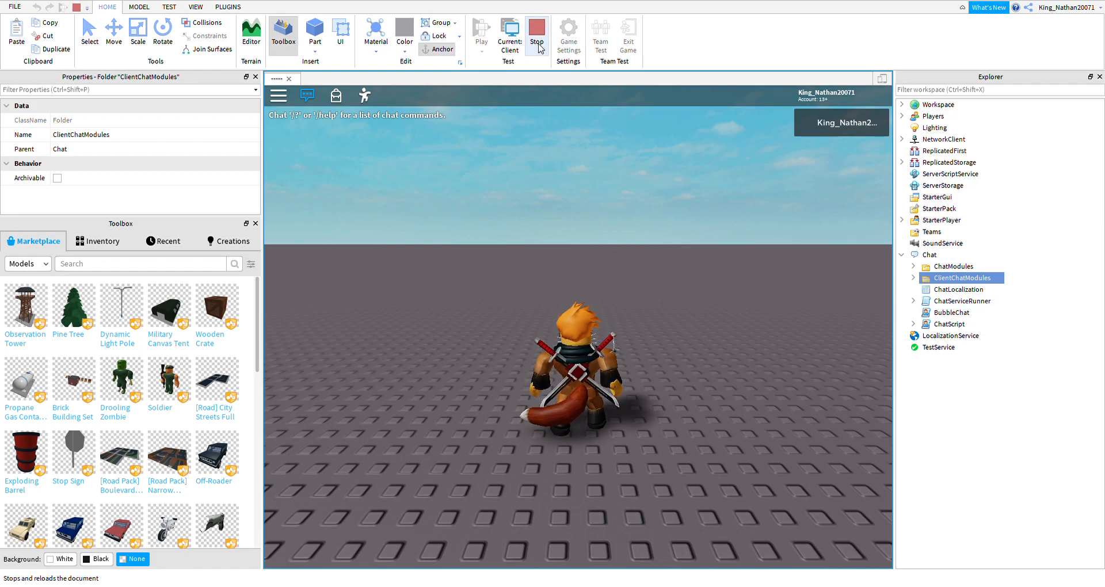
Stop the test and open ChatSettings from Chat > ClientChatModules in the script editor.
left_click(536, 33)
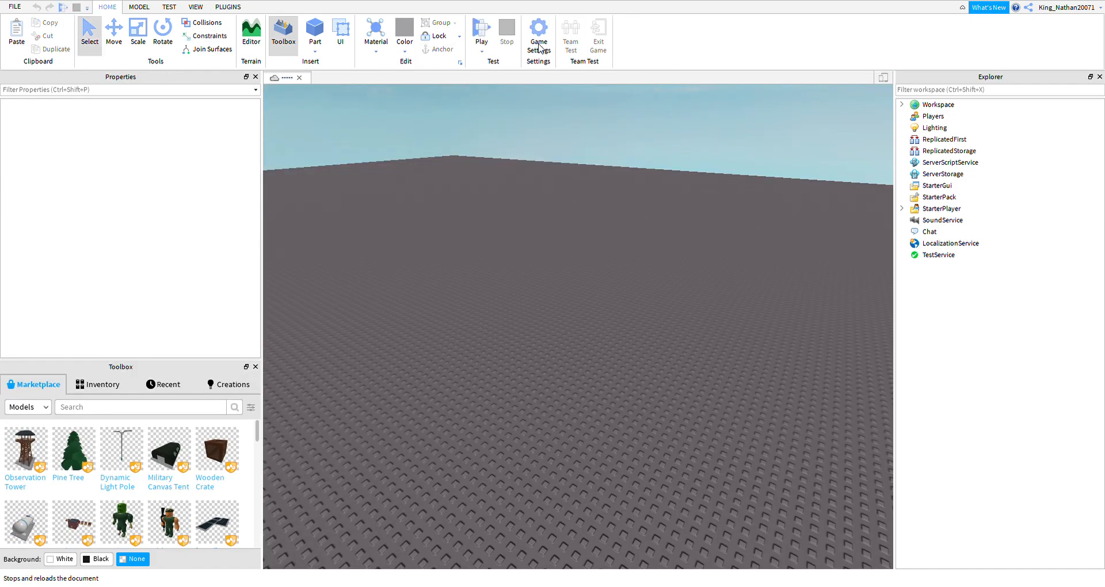
left_click(930, 231)
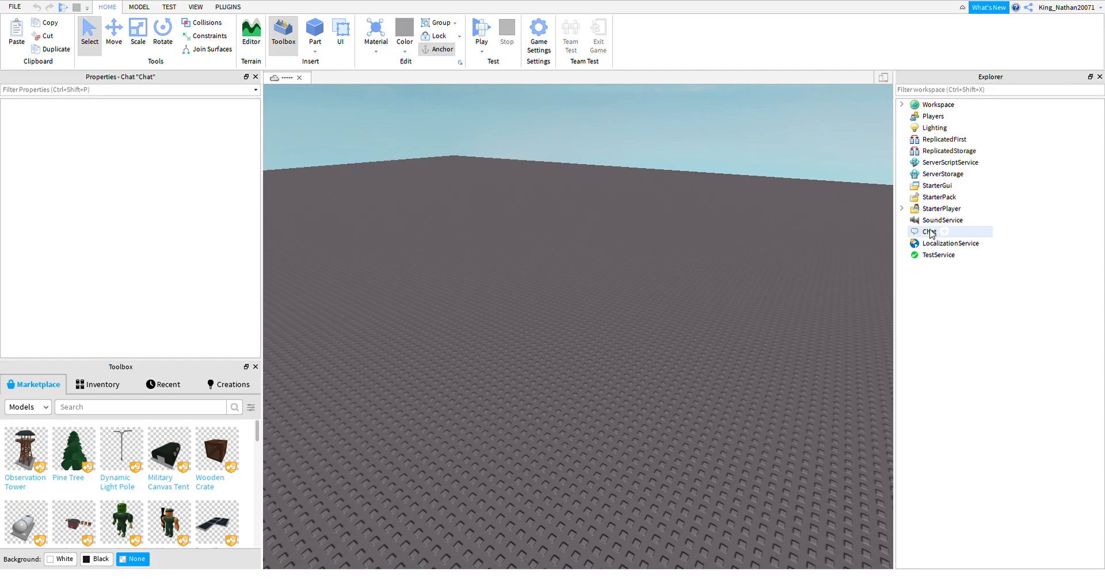
left_click(901, 231)
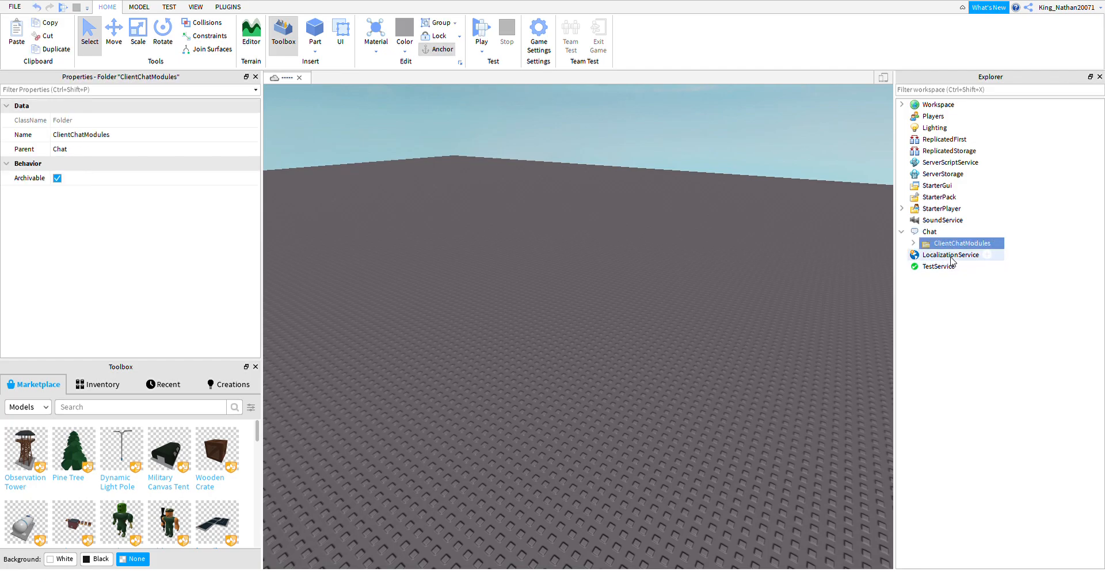
left_click(913, 243)
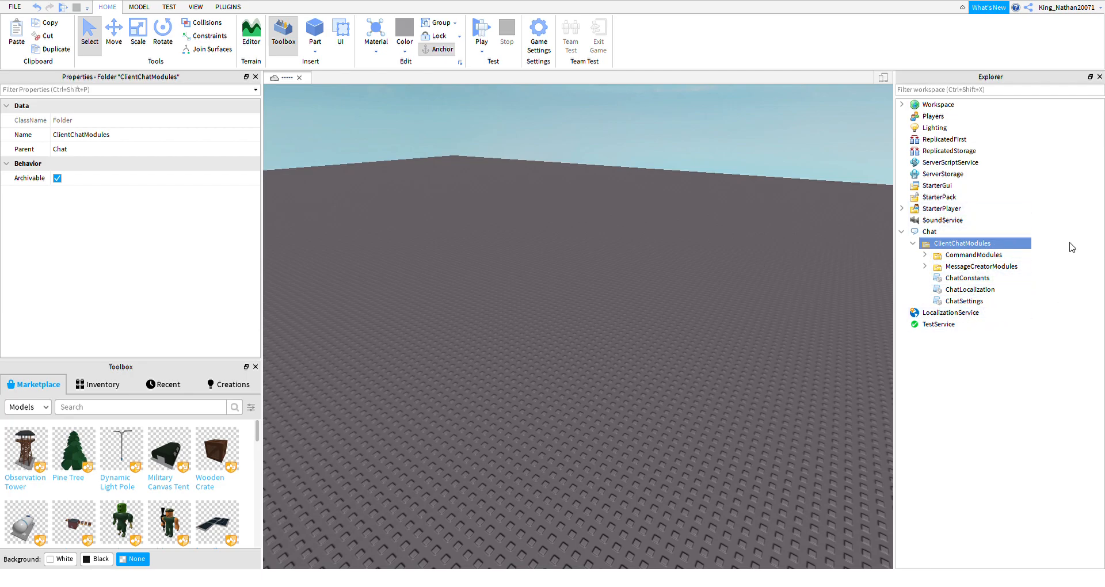
double_click(963, 301)
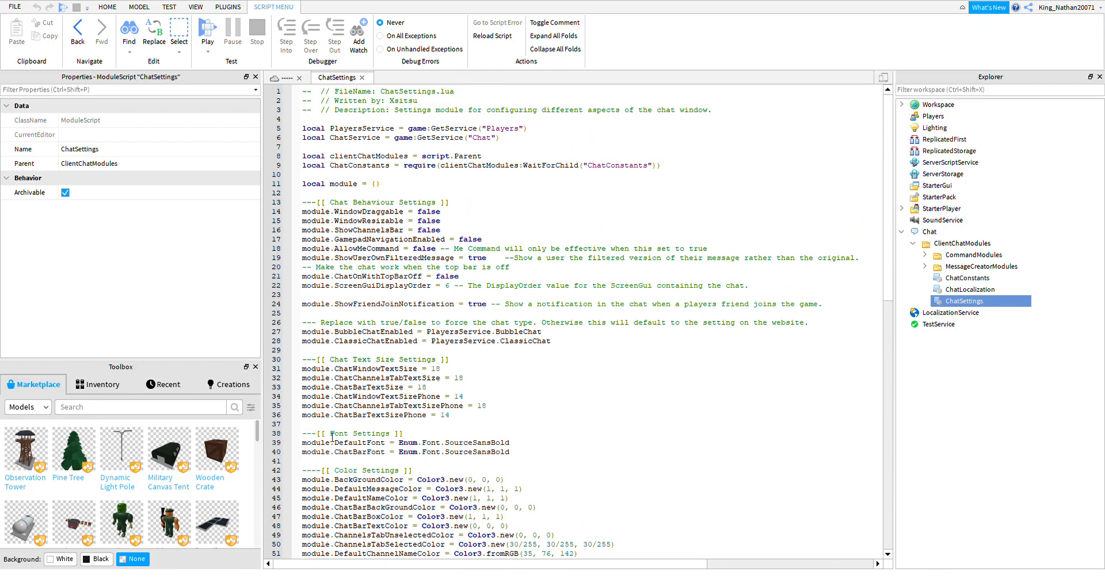
Highlight the Font Settings lines of ChatSettings, then return to the place view.
left_click_drag(302, 434, 510, 451)
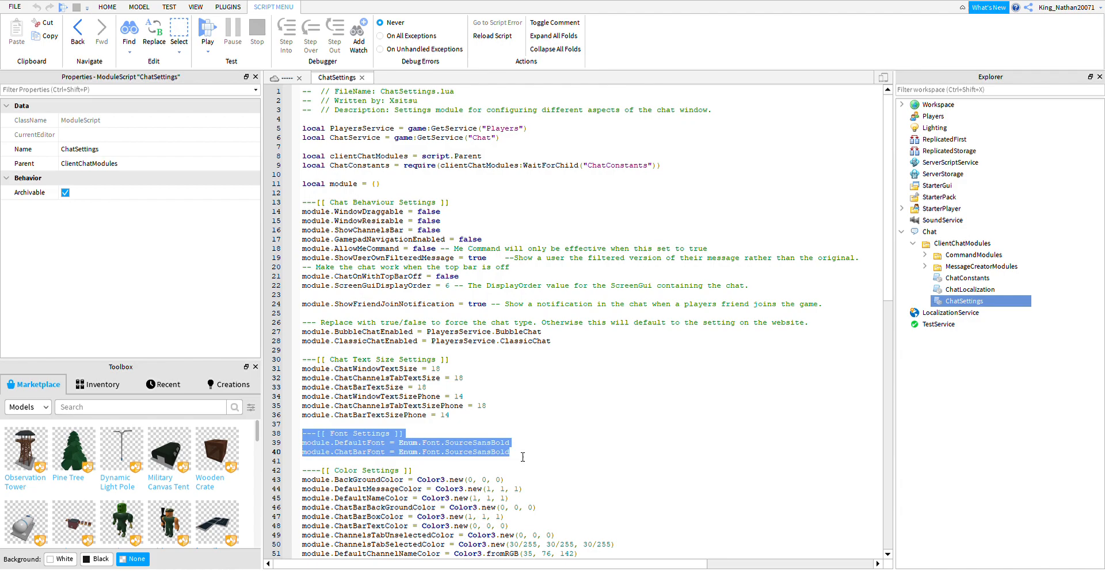
mouse_move(846, 338)
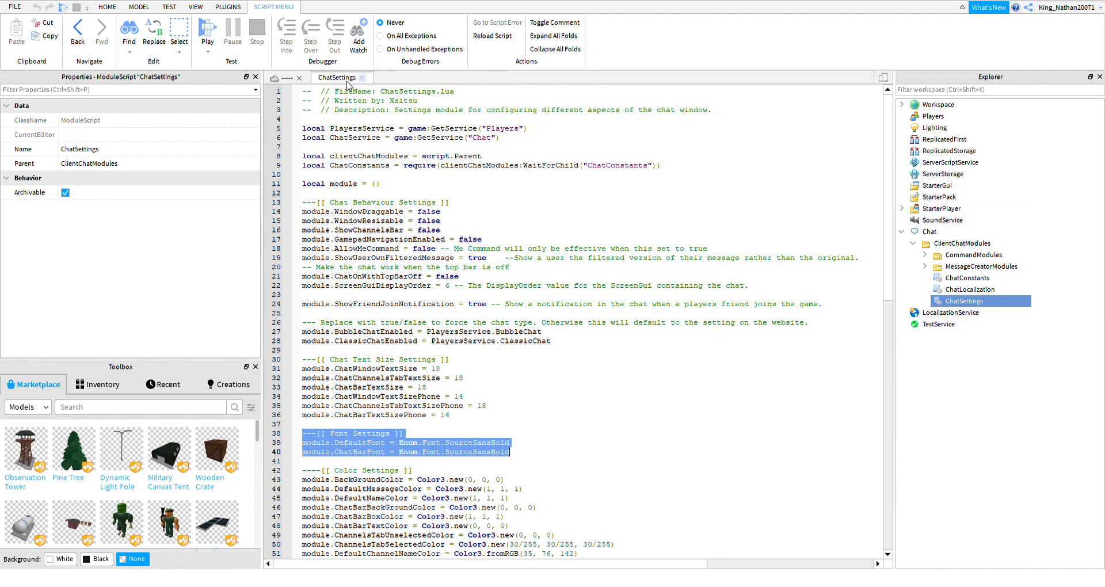
left_click(107, 7)
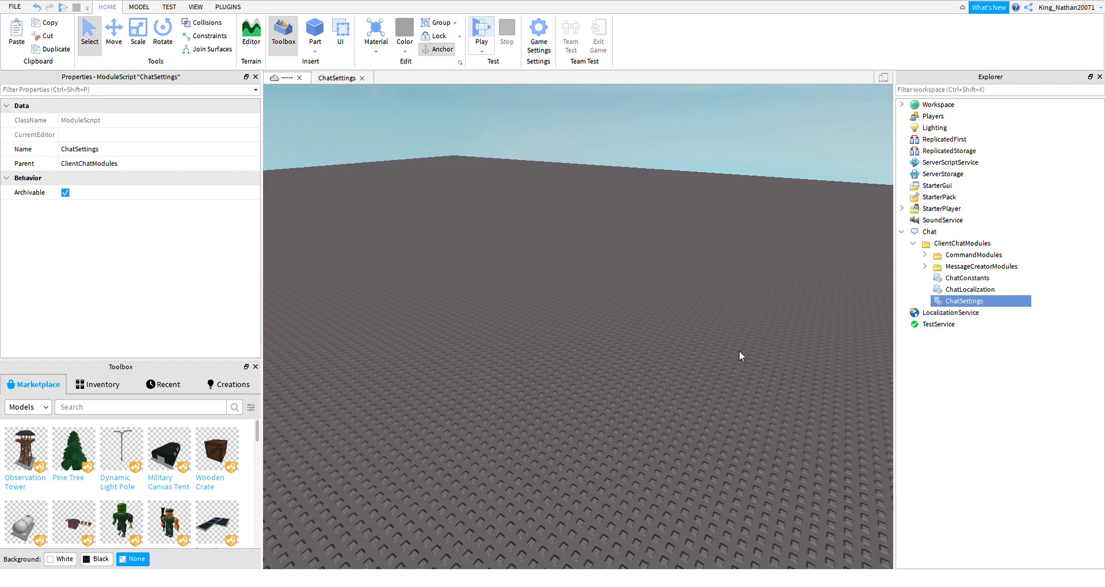
Play test the place and write 'hello' in the chat bar to see the current font.
left_click(481, 27)
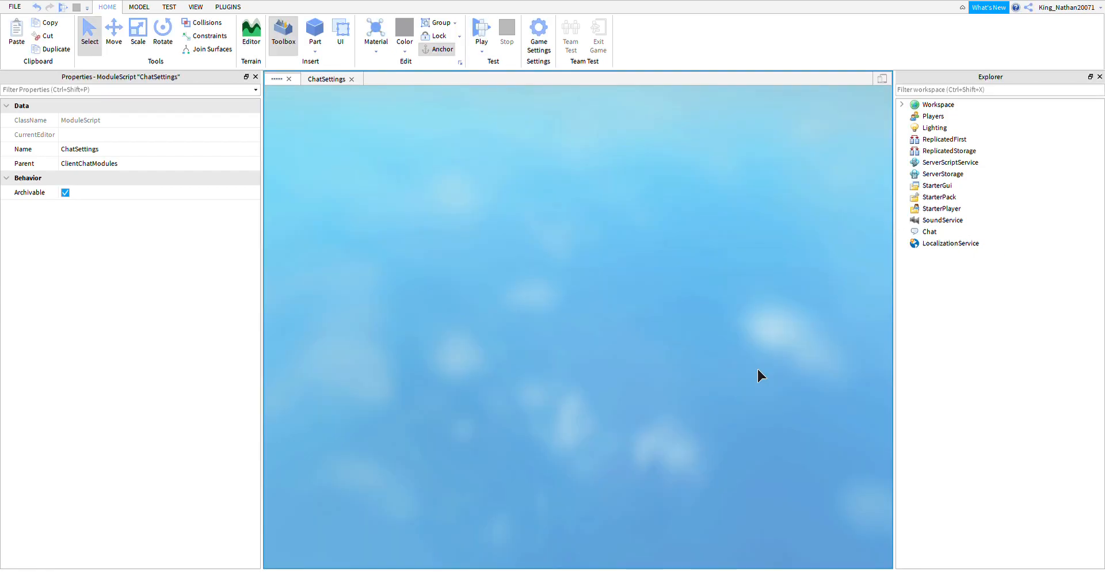
left_click(481, 32)
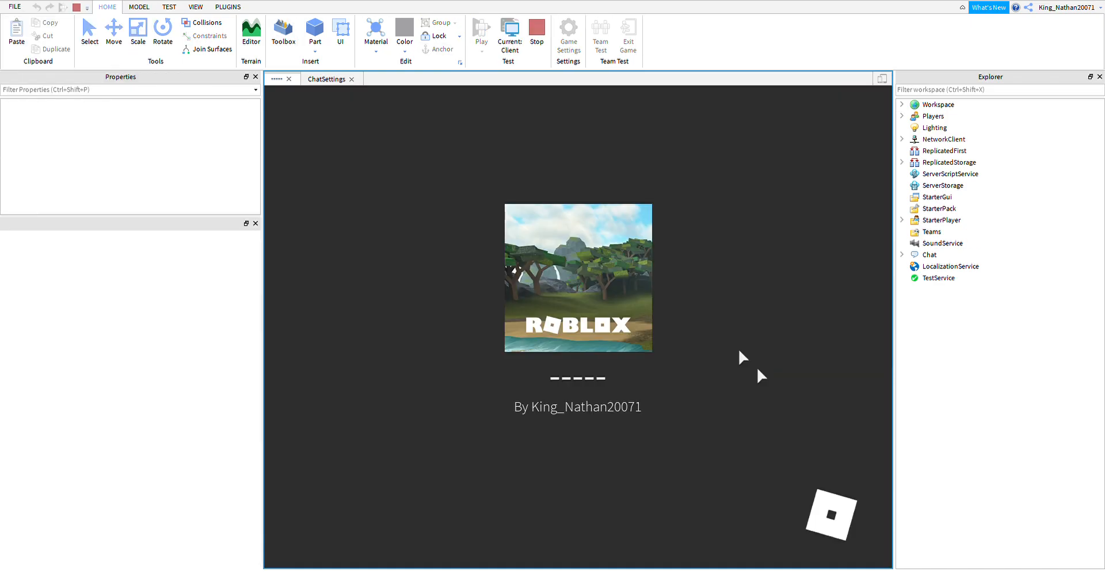
left_click(283, 30)
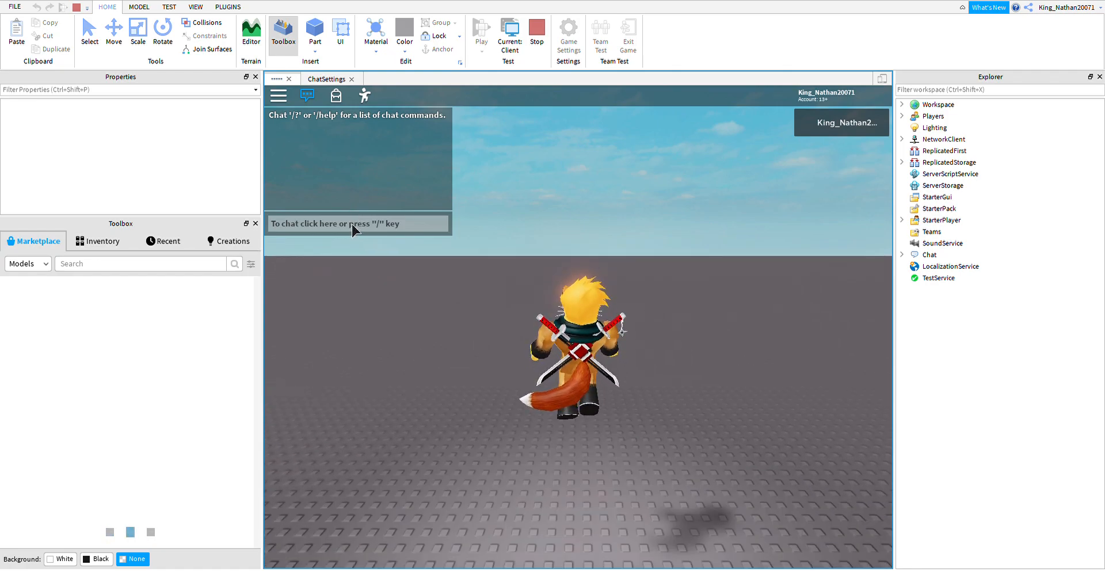
type("hello")
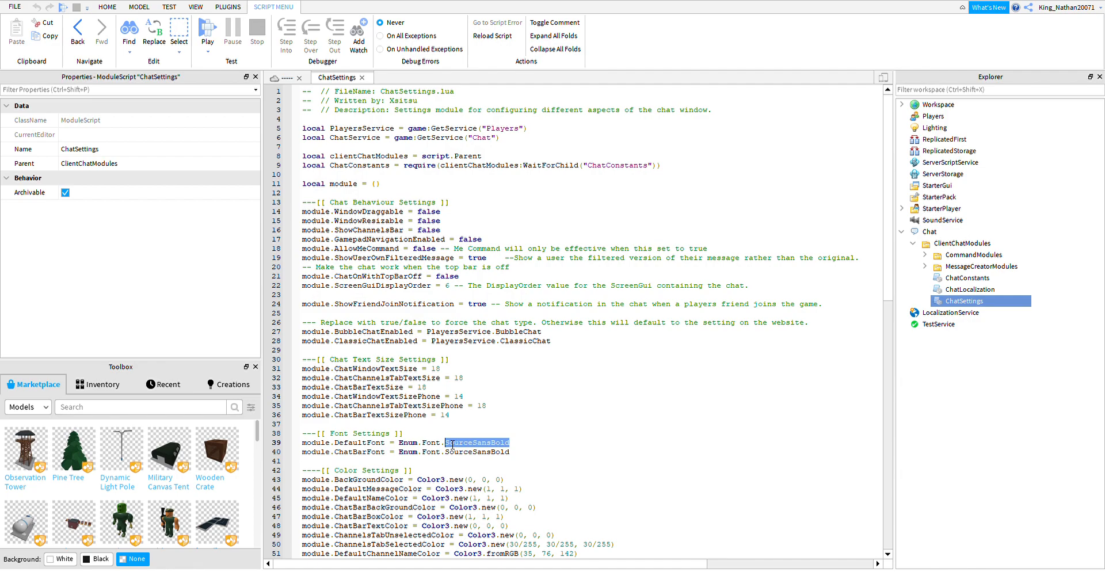
Set DefaultFont and ChatBarFont in ChatSettings to Enum.Font.SciFi.
type("SciFi")
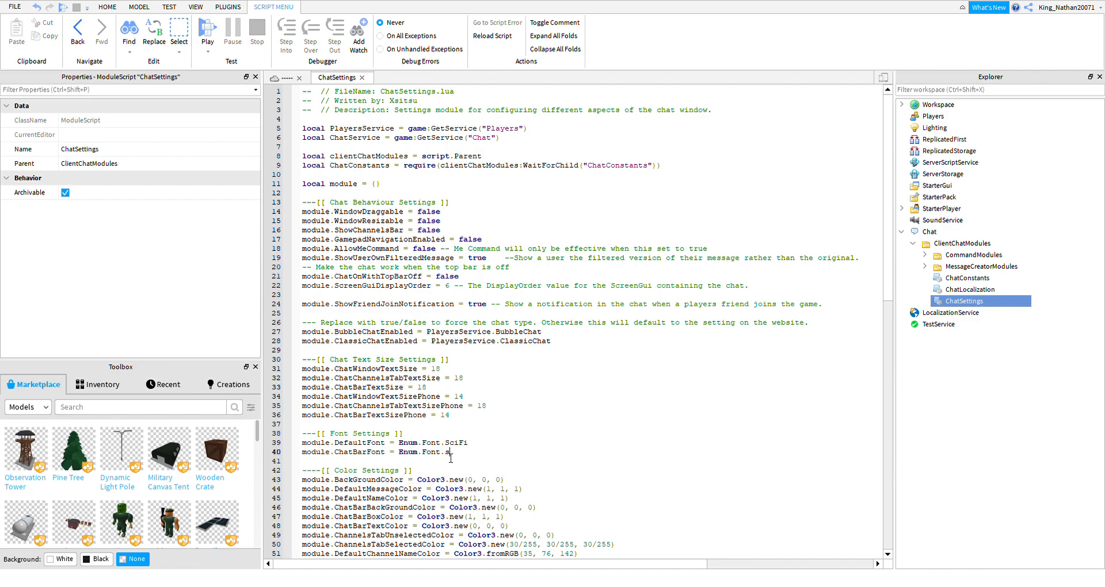
type("SciFi")
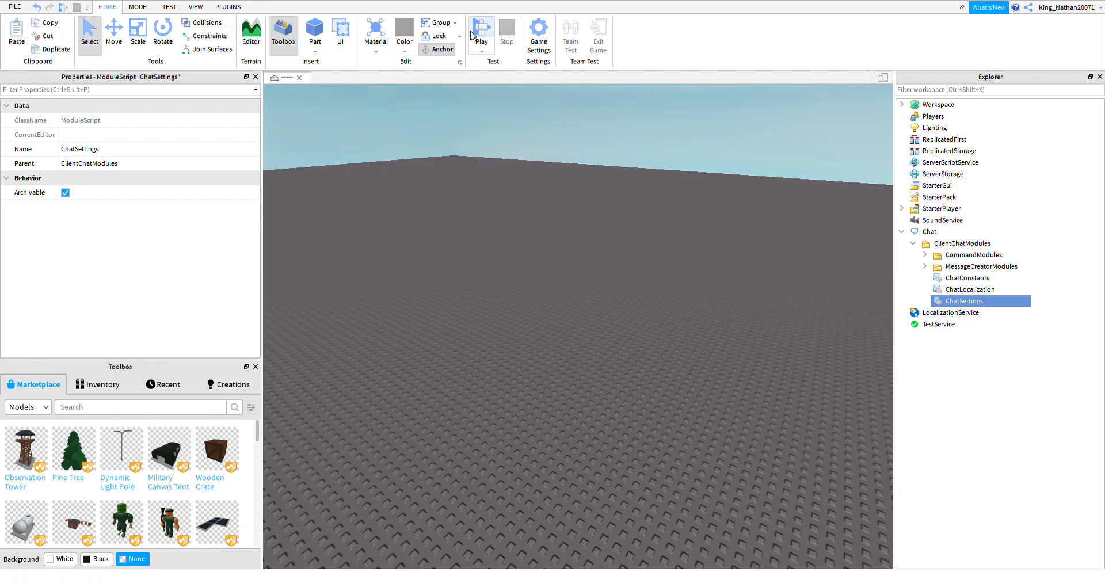
left_click(481, 27)
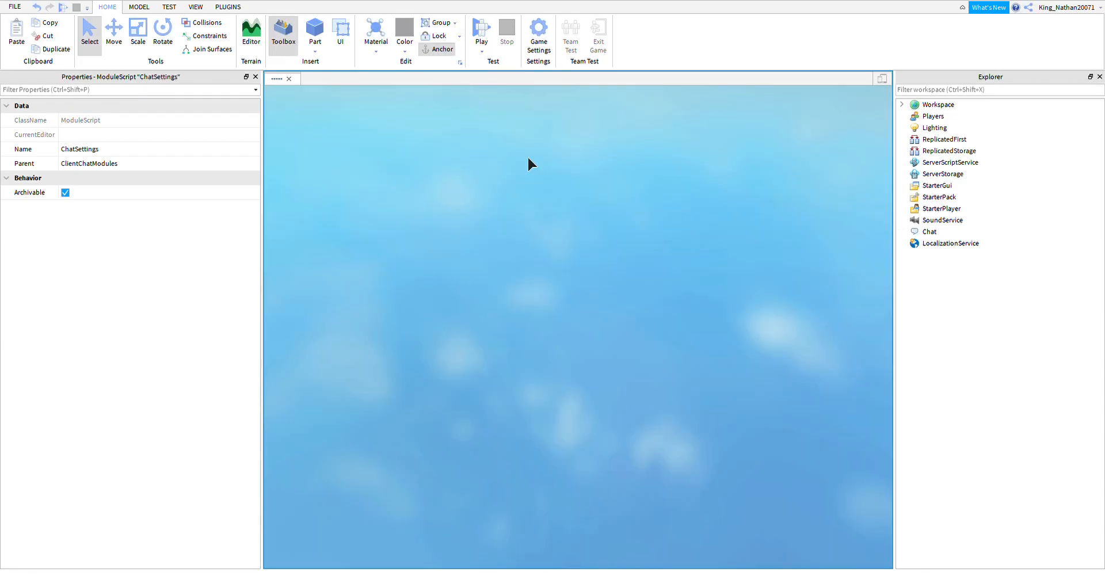
left_click(481, 32)
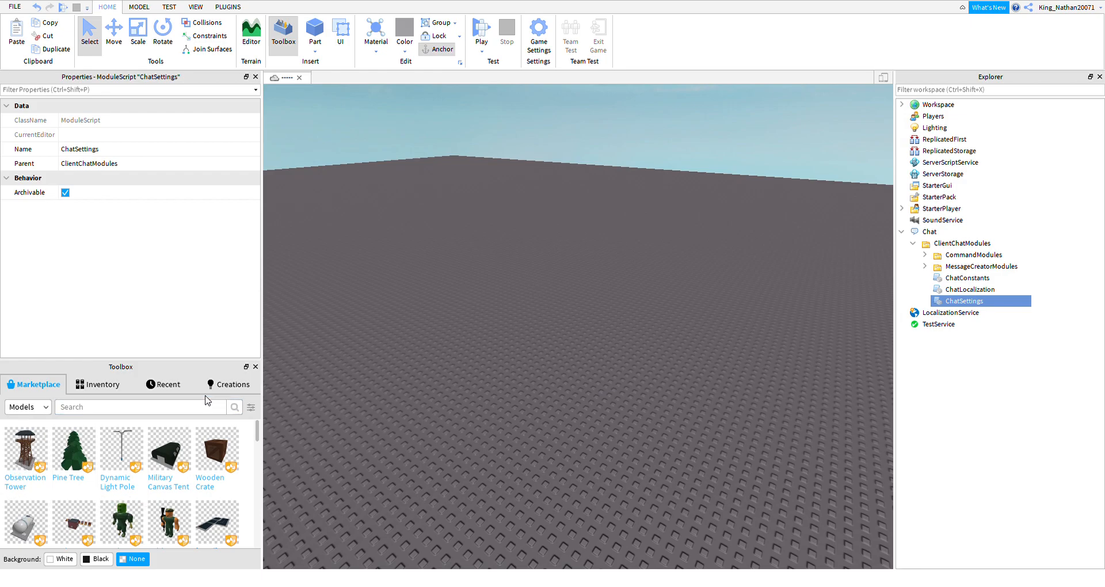
mouse_move(969, 289)
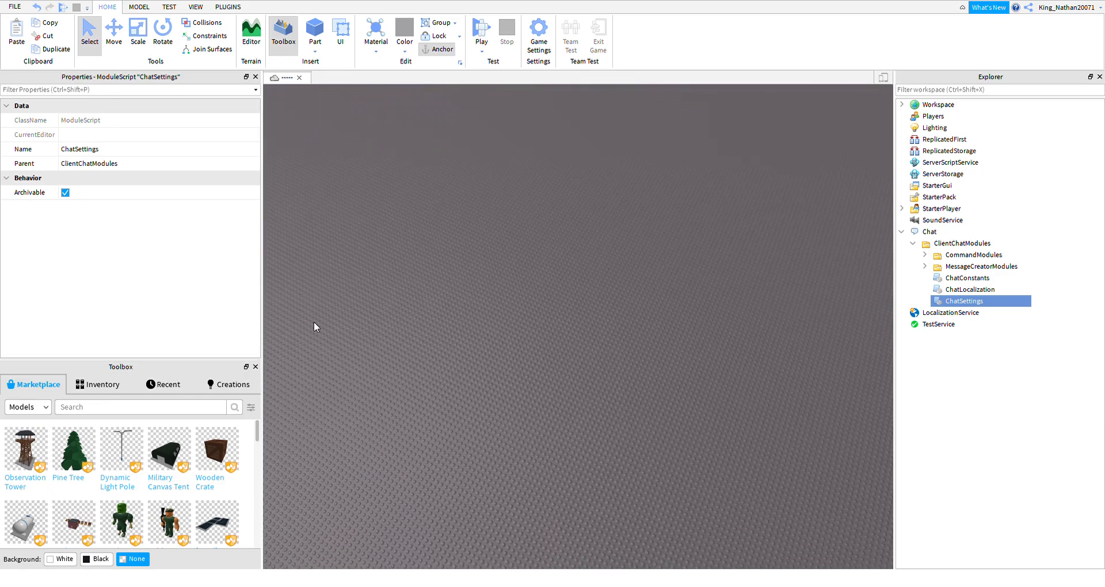
Search the Toolbox marketplace models for a sign.
left_click(141, 406)
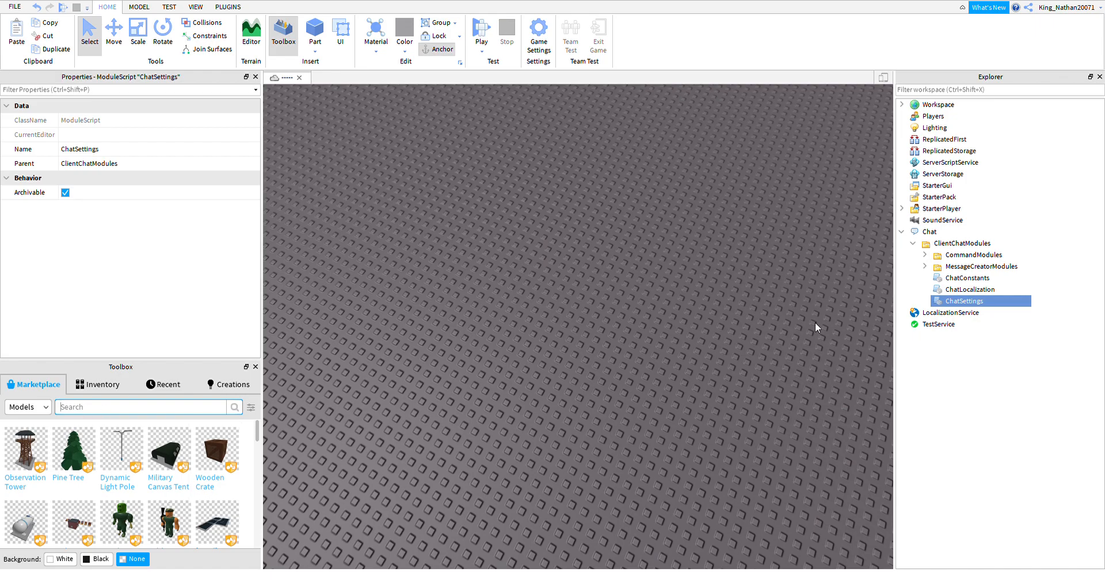
type("sigh")
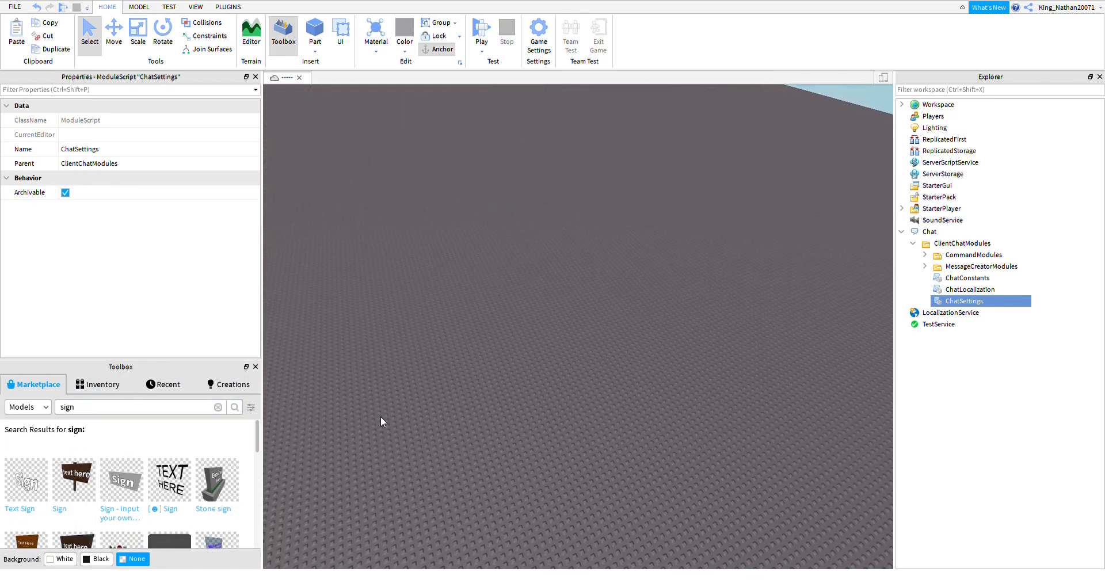
mouse_move(121, 480)
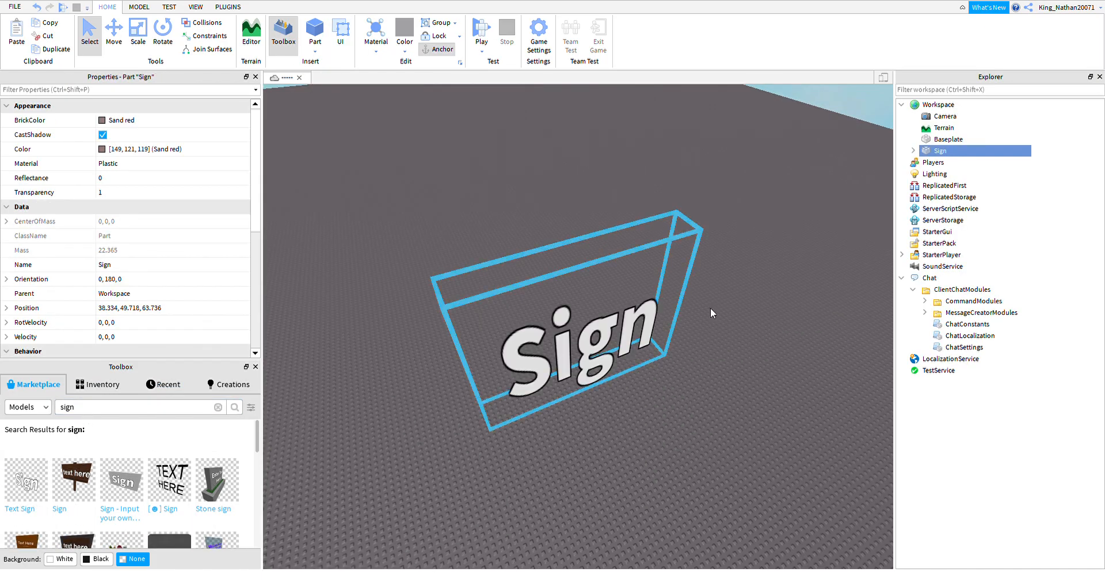
Inspect the Sign model's SurfaceGui text label, then reopen ChatSettings for editing.
left_click(901, 151)
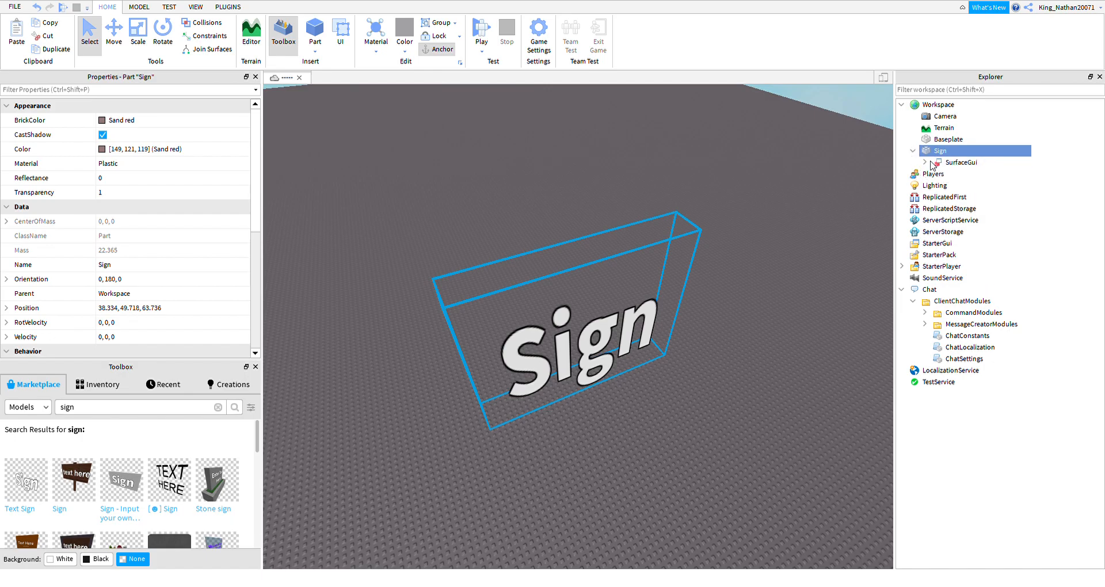
left_click(956, 174)
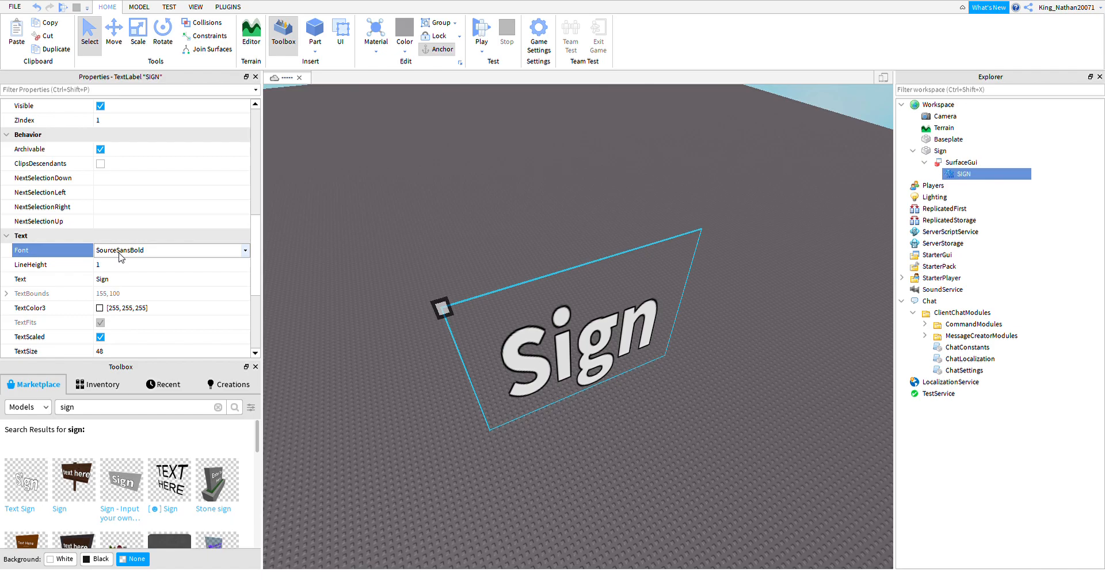
mouse_move(153, 266)
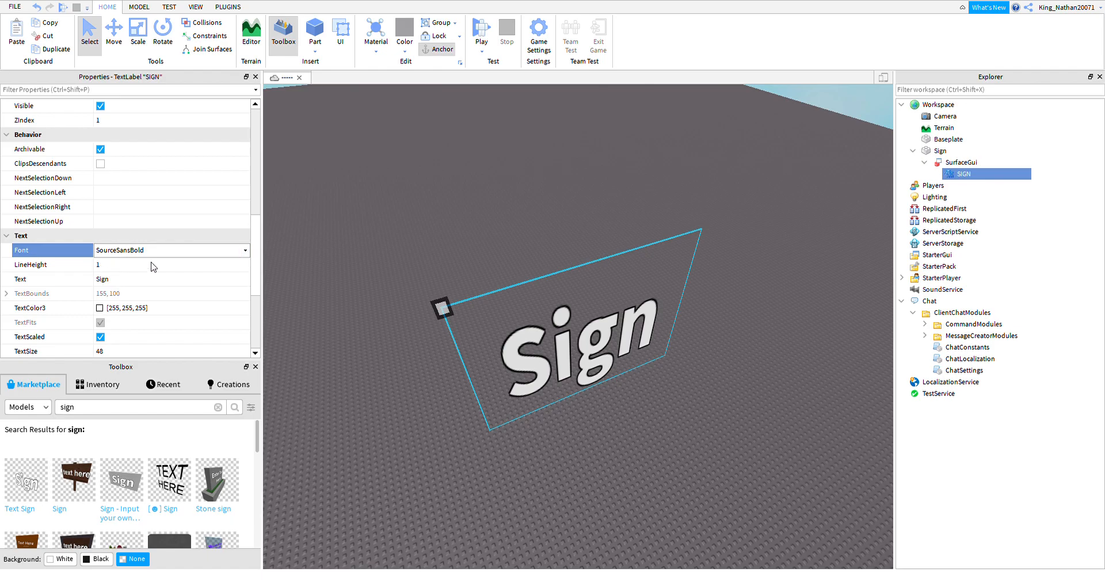
left_click(969, 359)
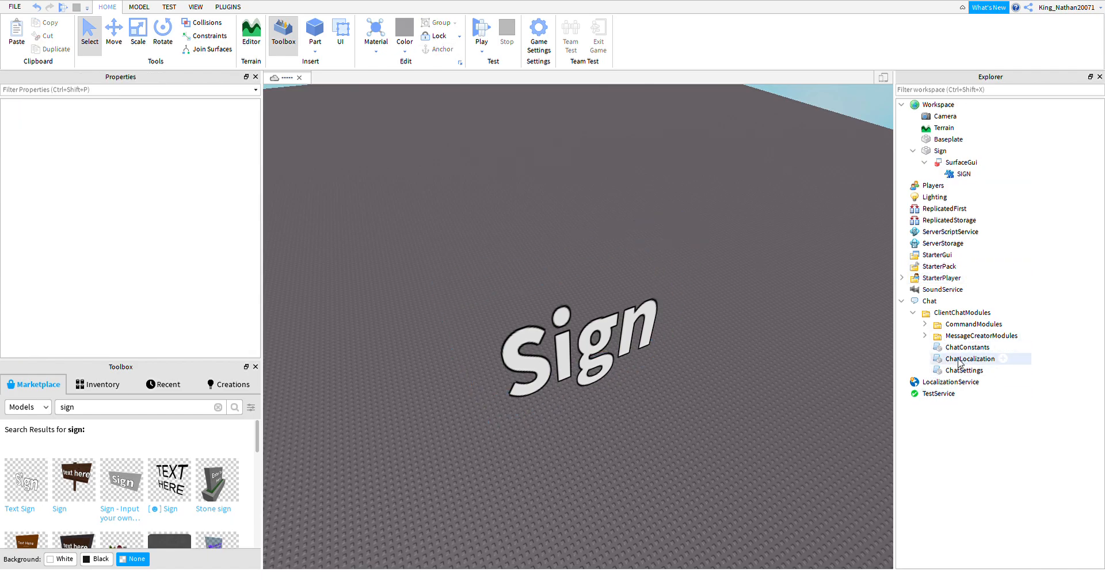
double_click(965, 359)
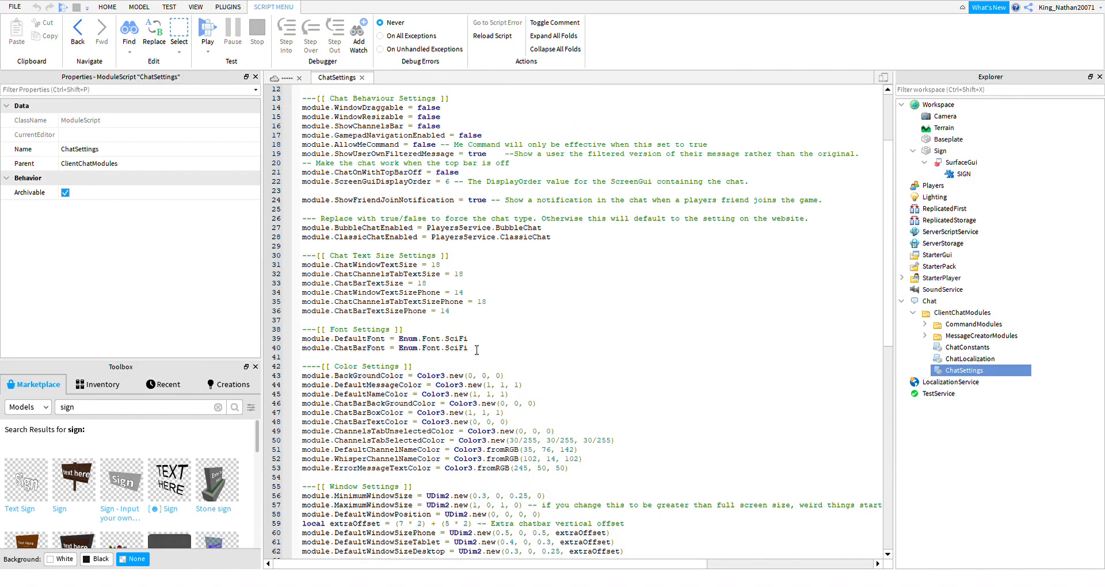
Replace the SciFi font name with Antique and close the ChatSettings script.
double_click(454, 347)
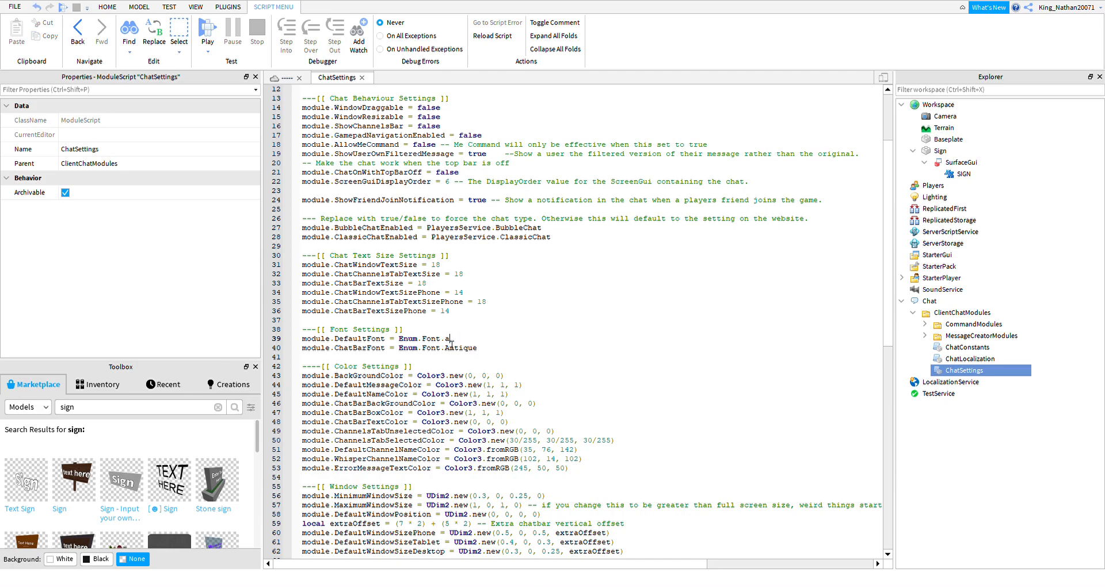
type("Antique")
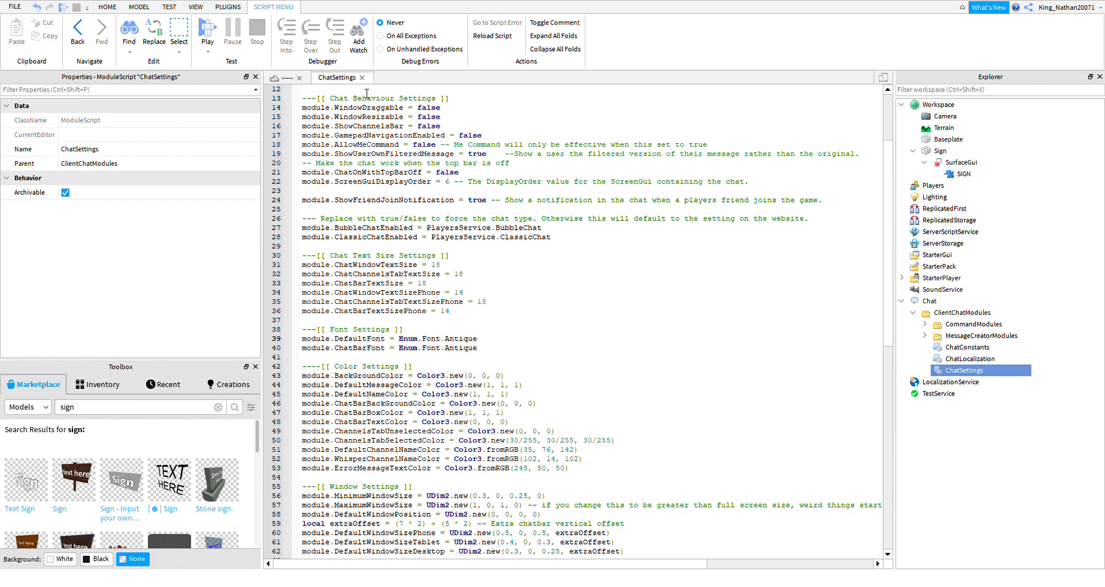
left_click(107, 7)
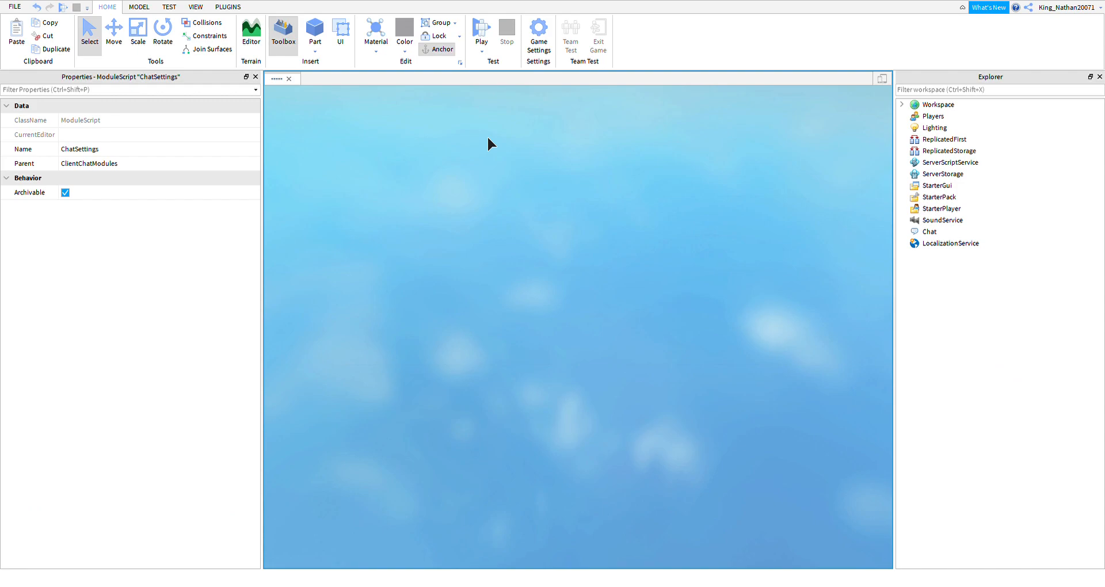
In the running play test, write 'kill' in the chat bar to see the Antique font.
left_click(481, 33)
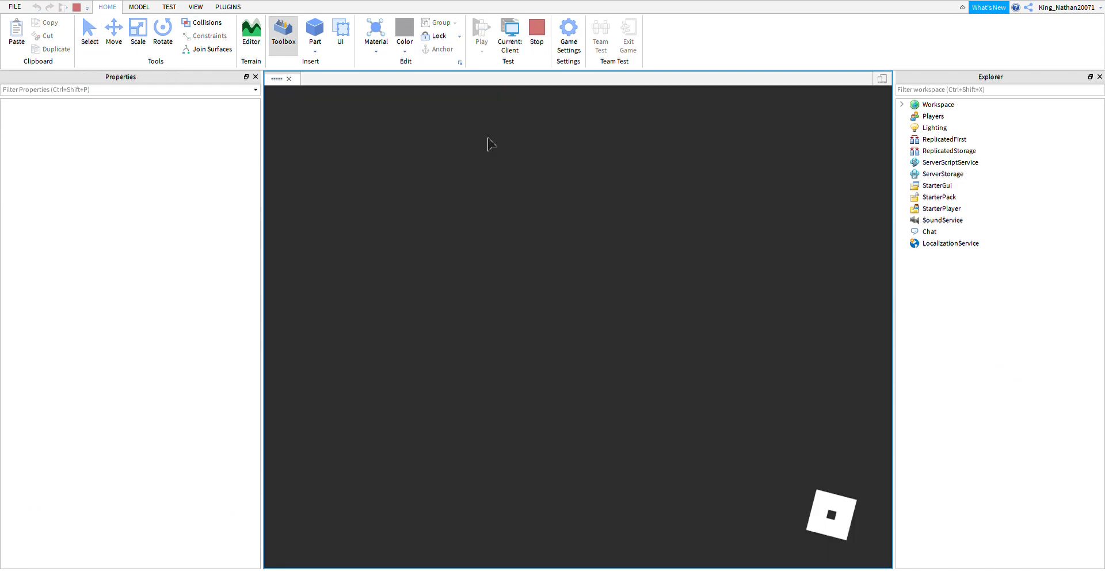
mouse_move(159, 272)
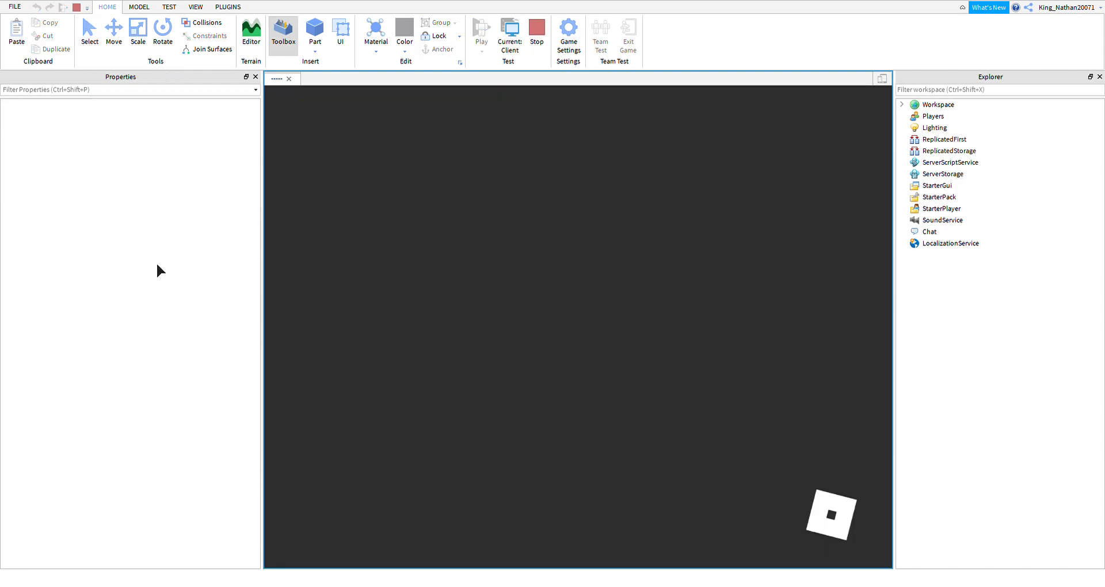
left_click(480, 32)
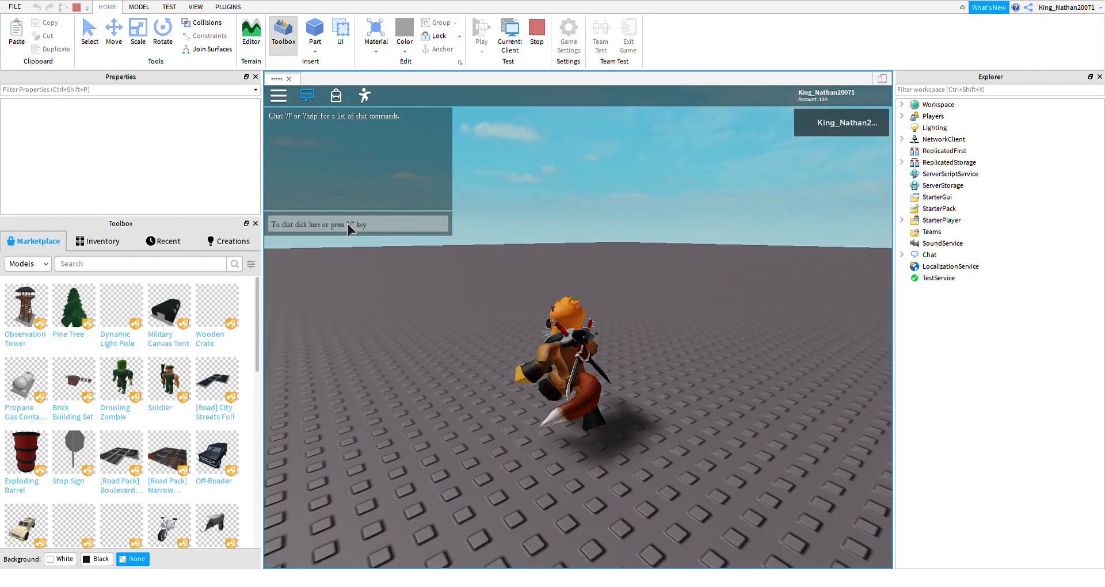
type("kill")
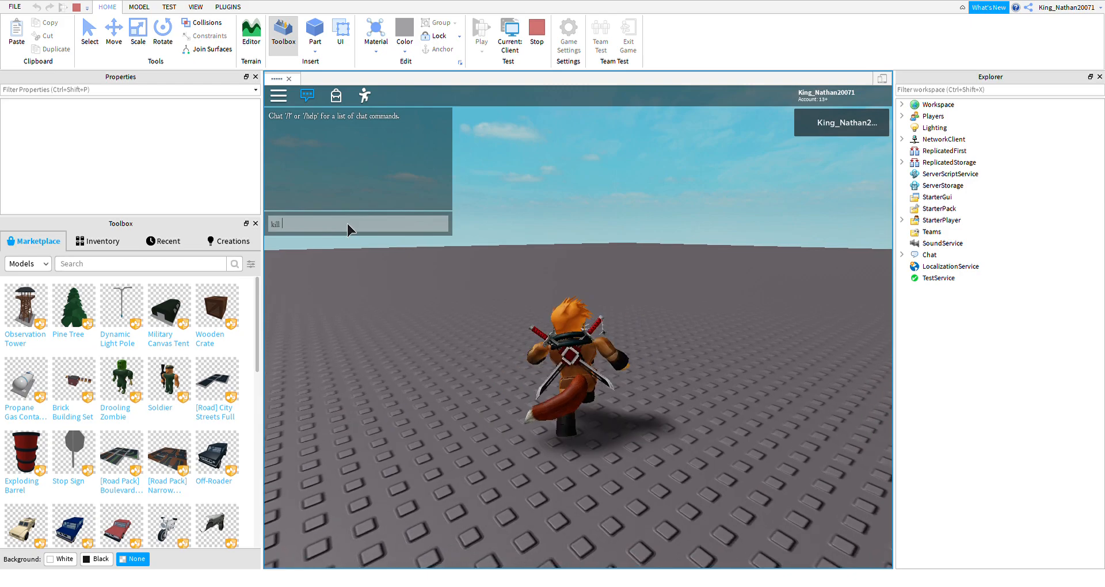